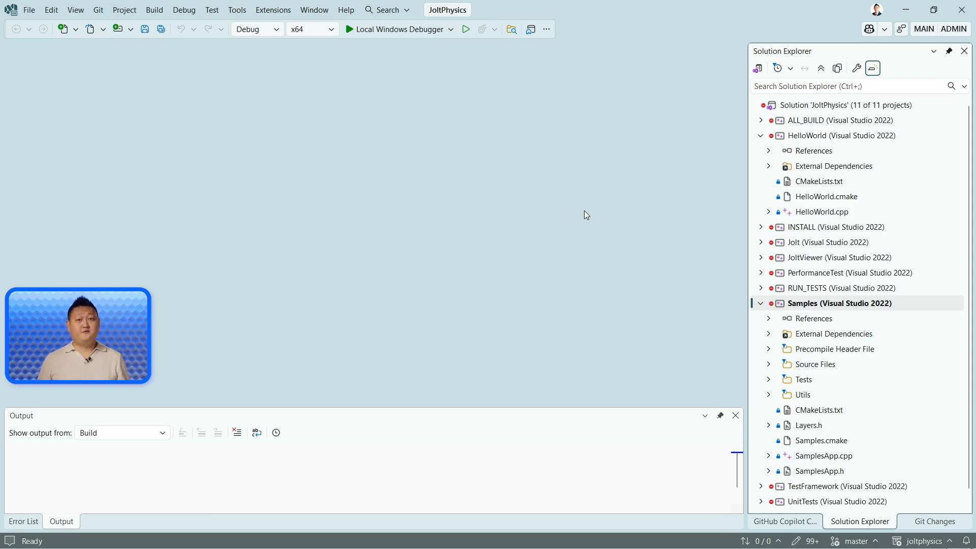
pyautogui.click(785, 521)
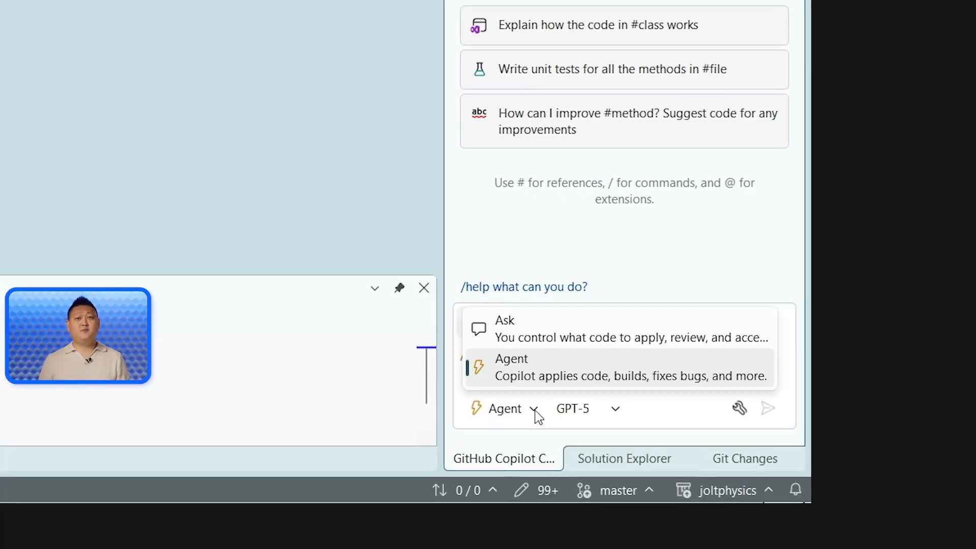
pyautogui.write('@BuildPerfCpp make')
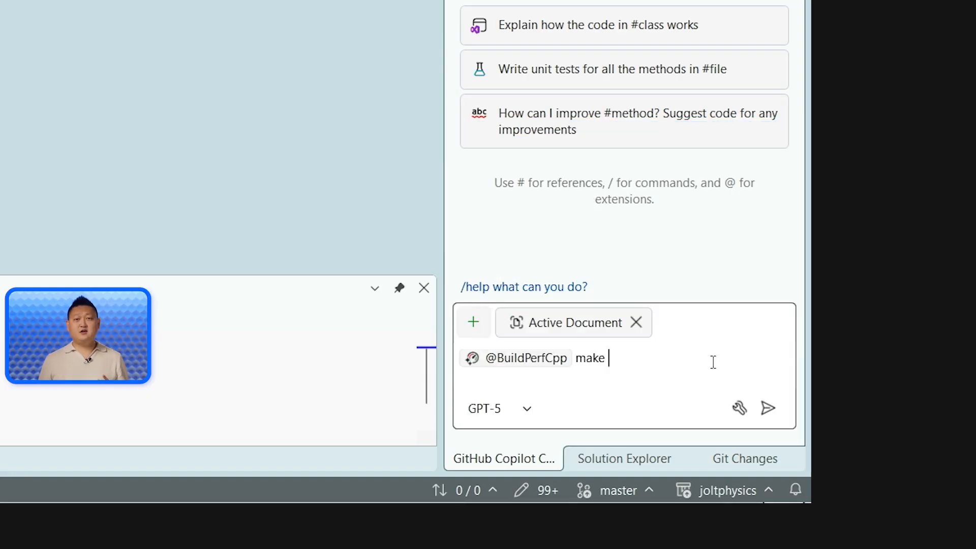
pyautogui.write('my build faster')
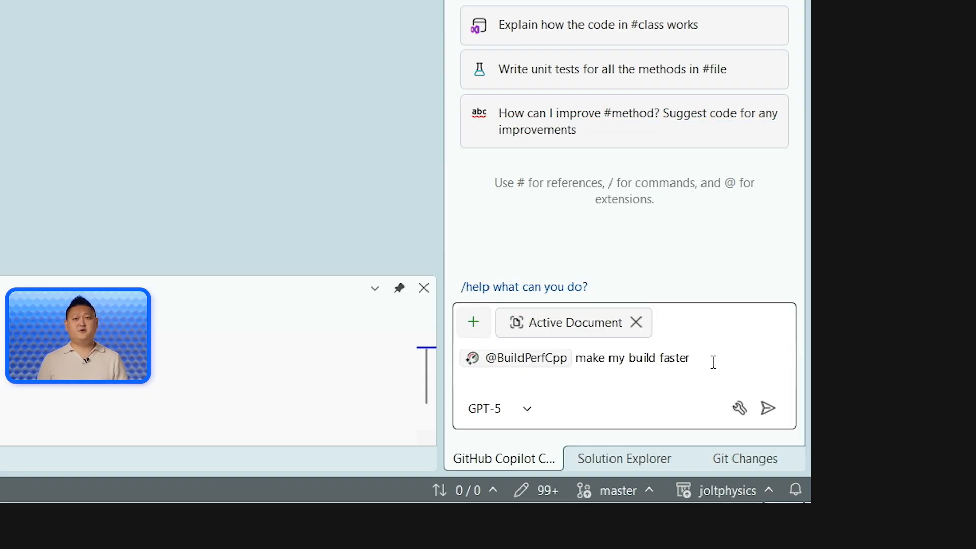
pyautogui.click(768, 408)
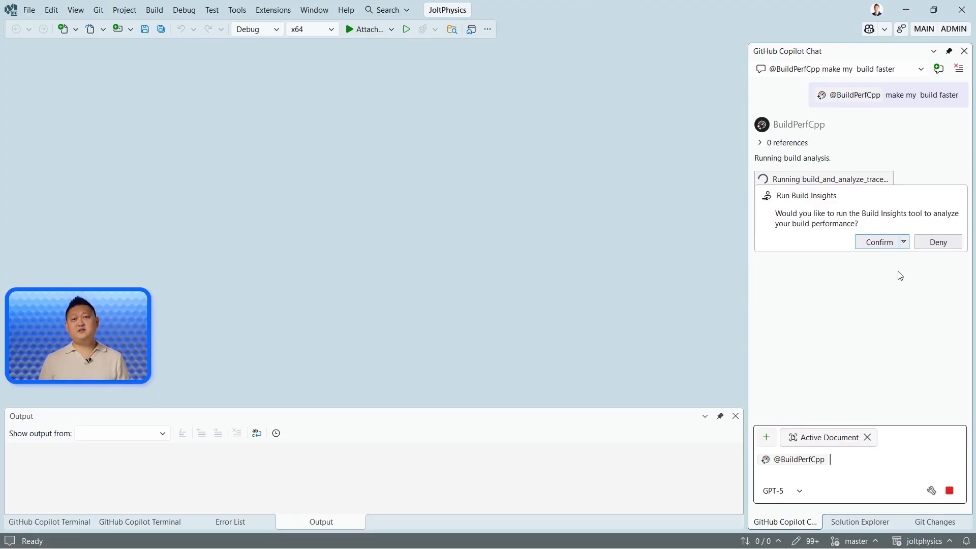
pyautogui.click(904, 242)
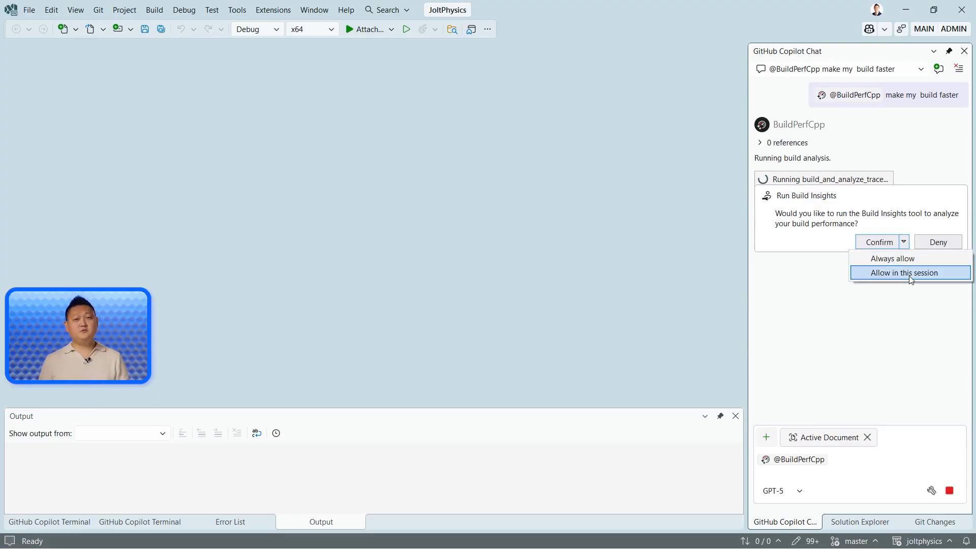
pyautogui.click(903, 272)
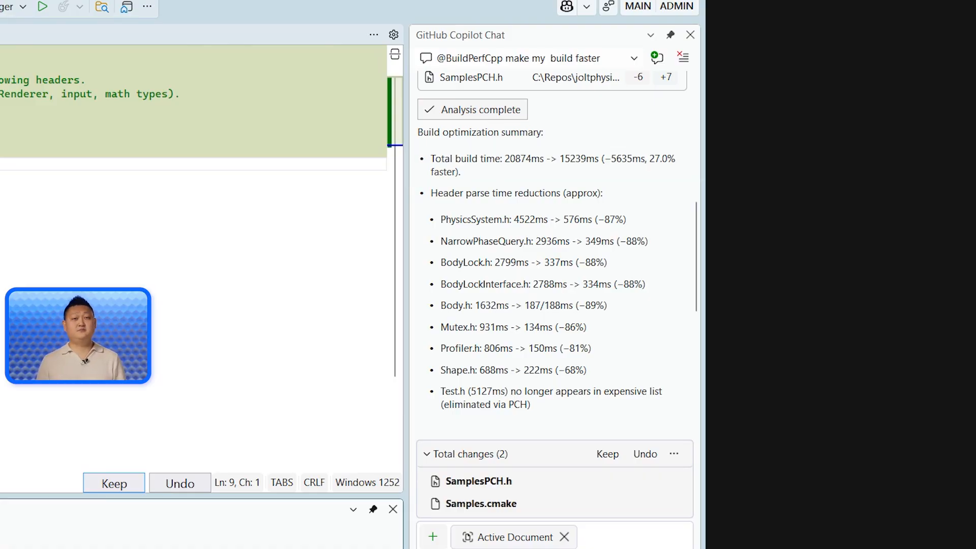
# Scroll the Copilot summary to read the SamplesPCH.h change and further recommendations
pyautogui.scroll(-3)
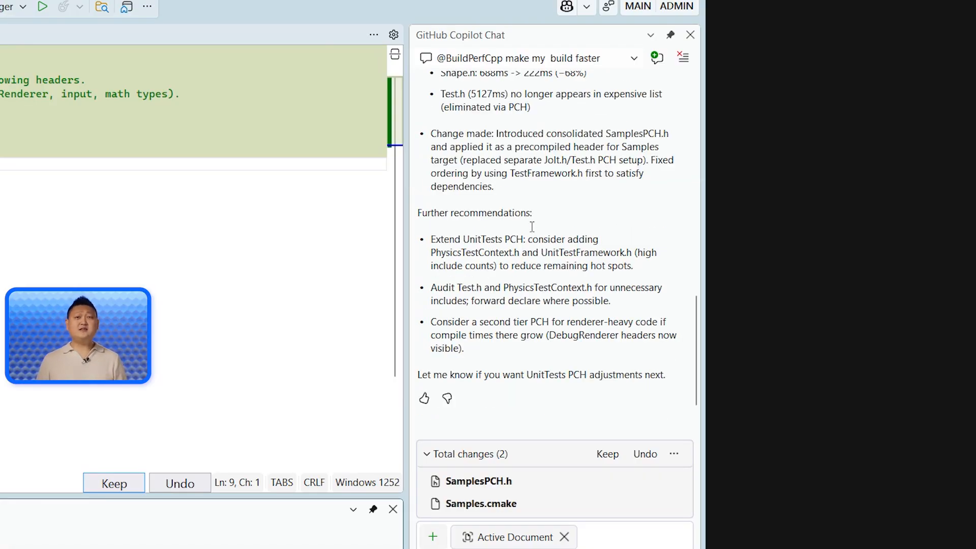